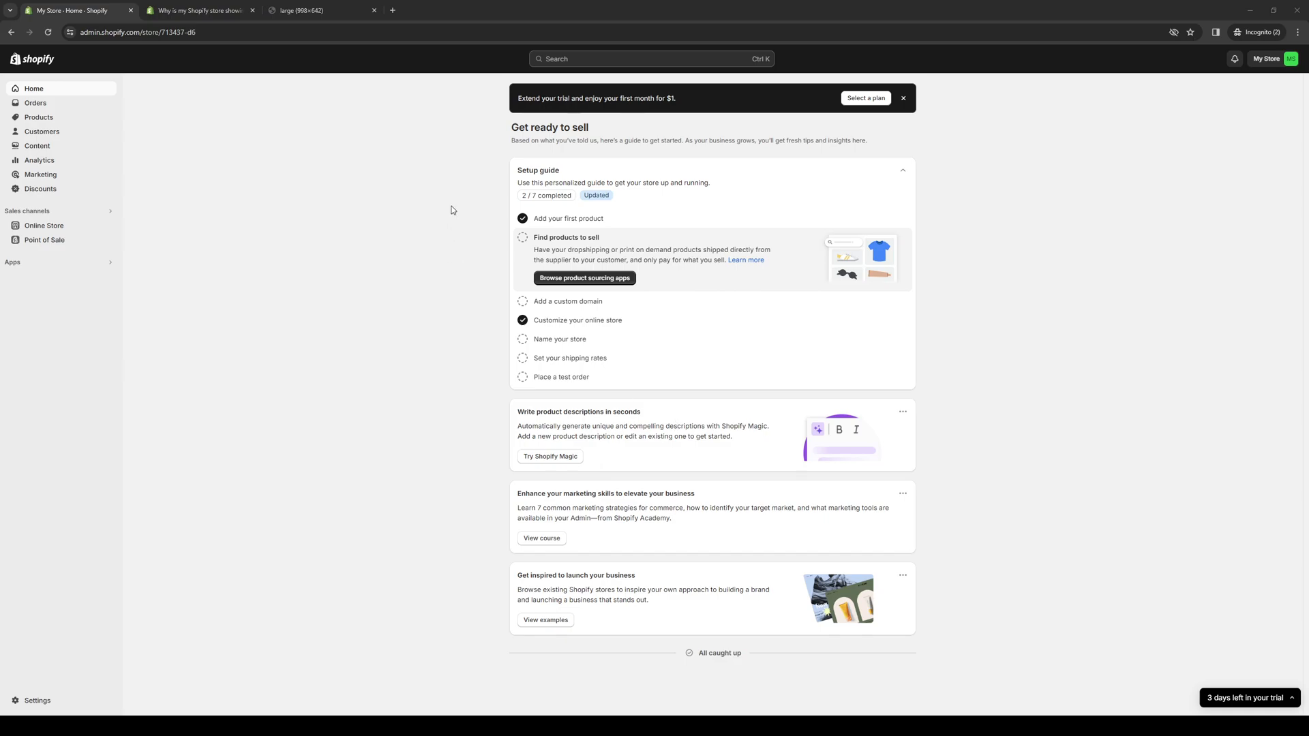
mouse_move(457, 214)
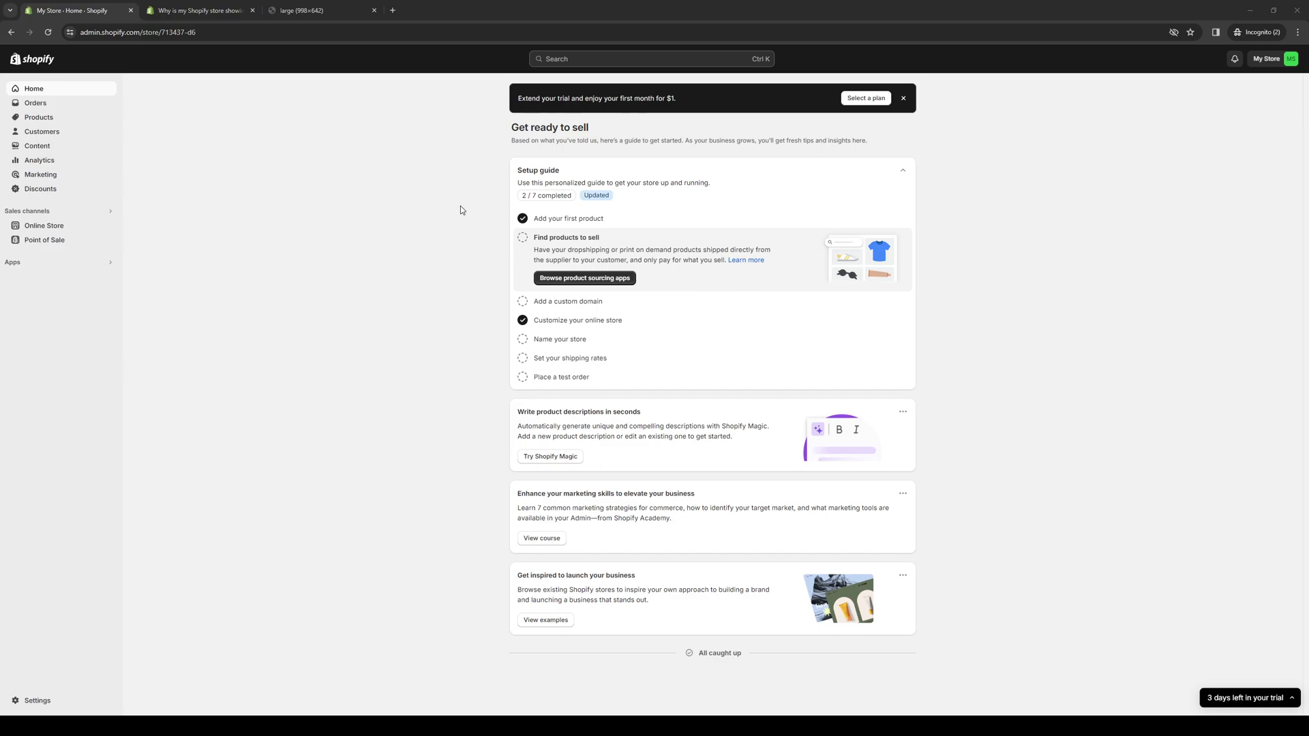
mouse_move(459, 210)
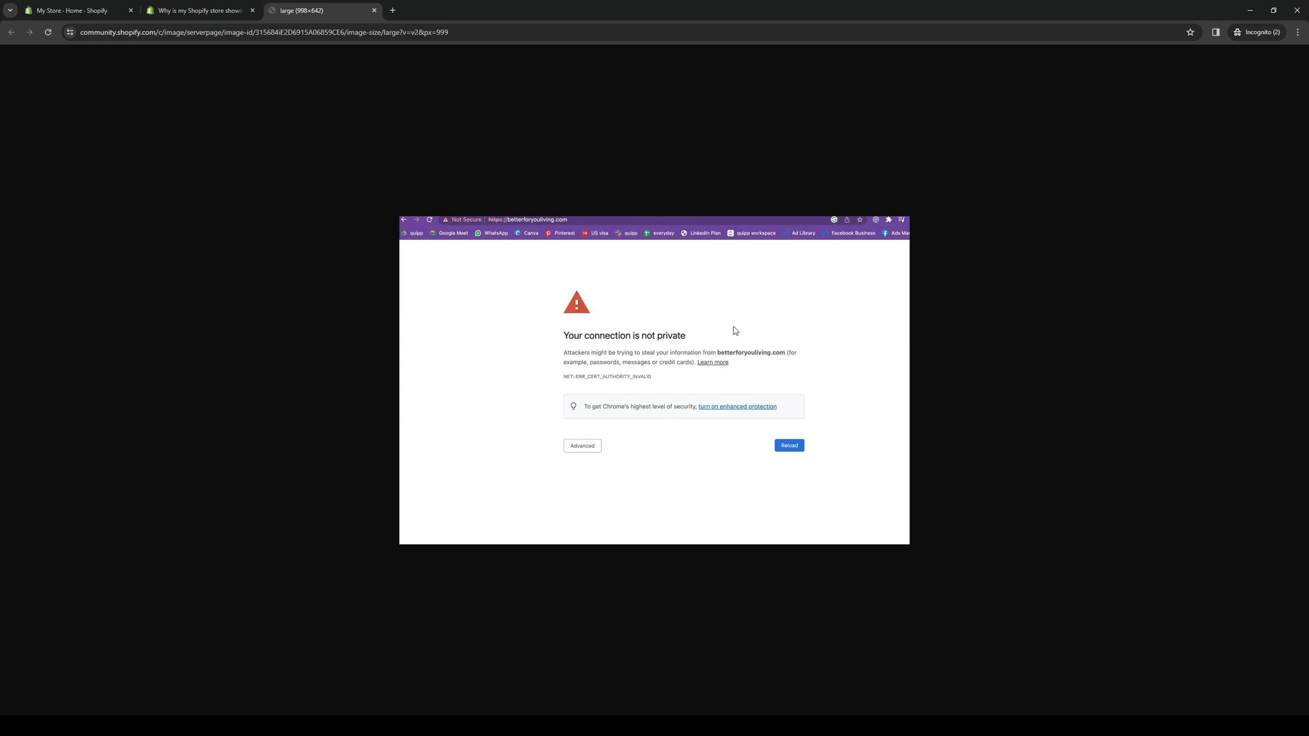
mouse_move(777, 322)
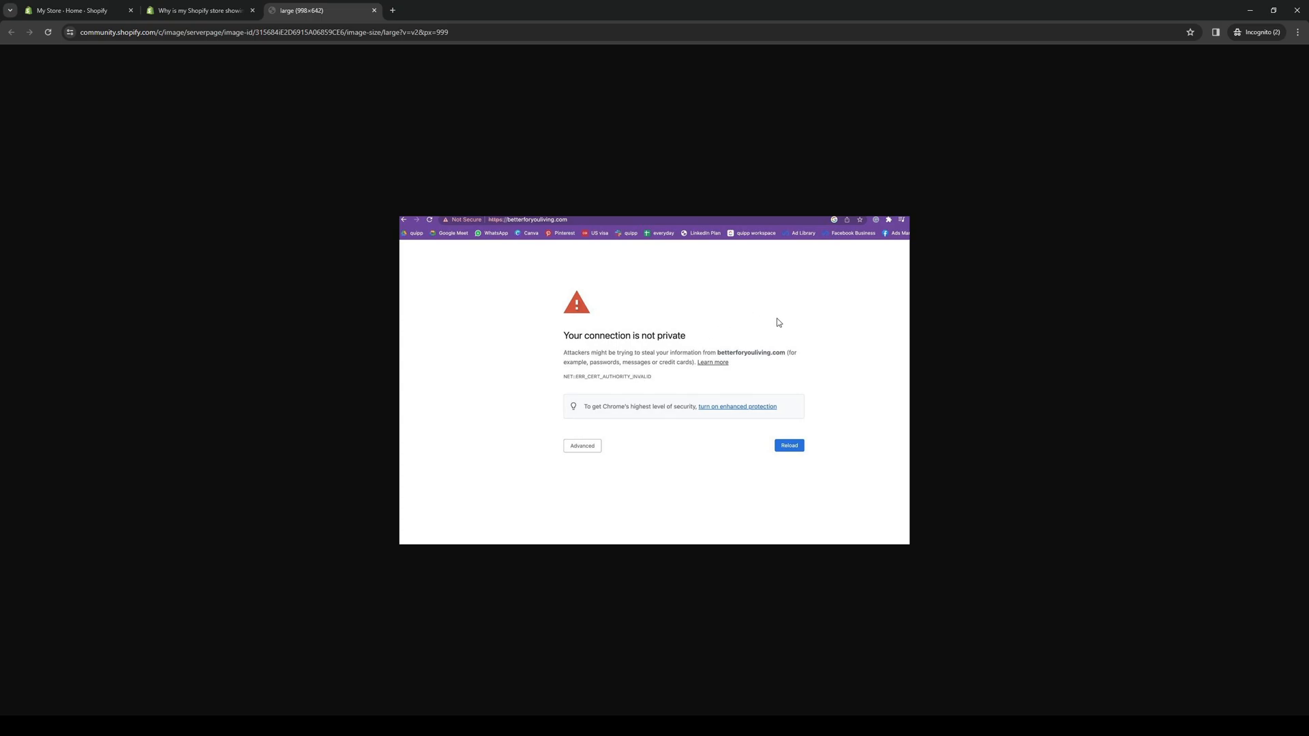
mouse_move(791, 320)
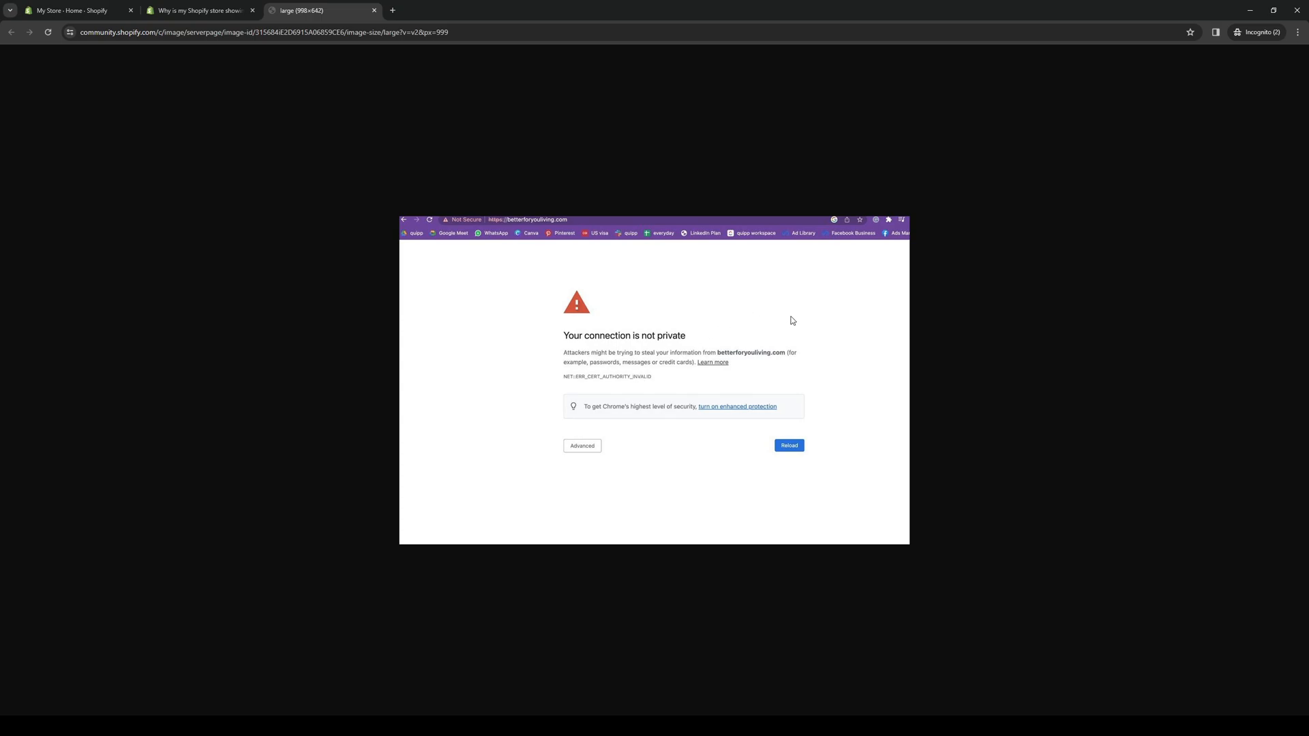
mouse_move(780, 309)
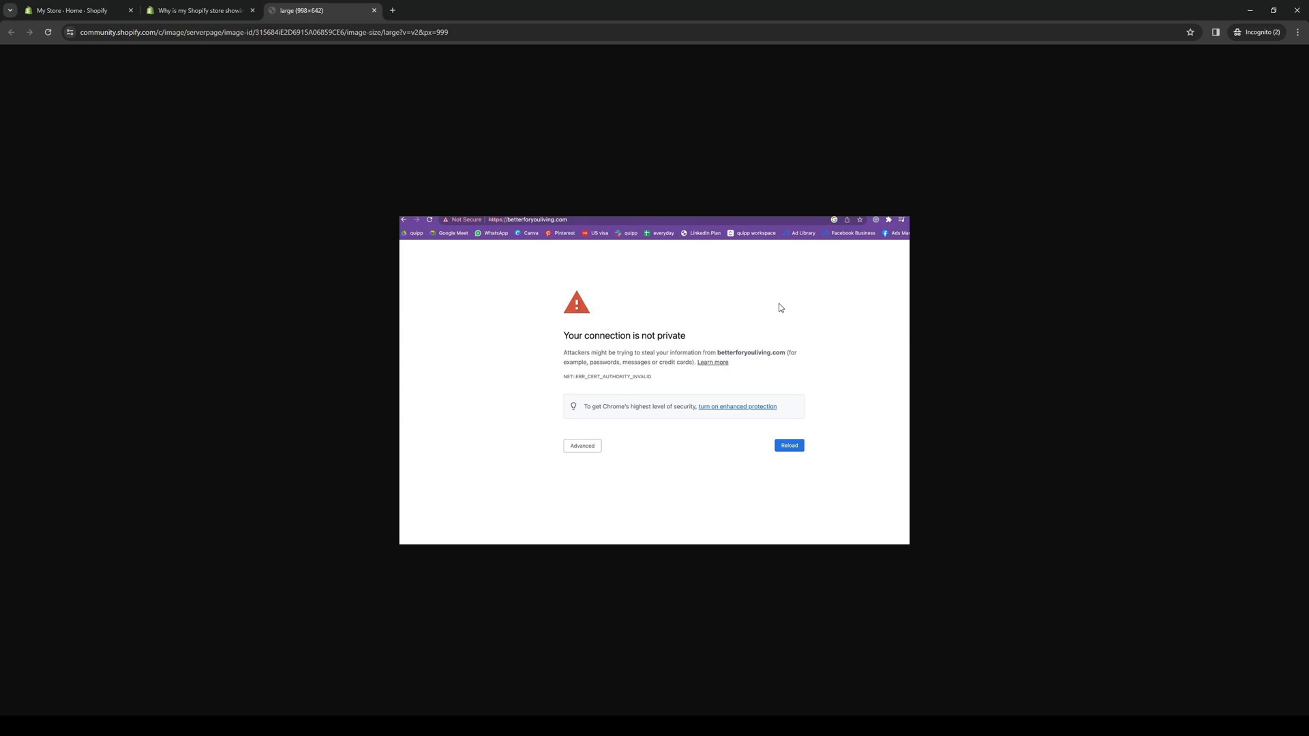
mouse_move(803, 305)
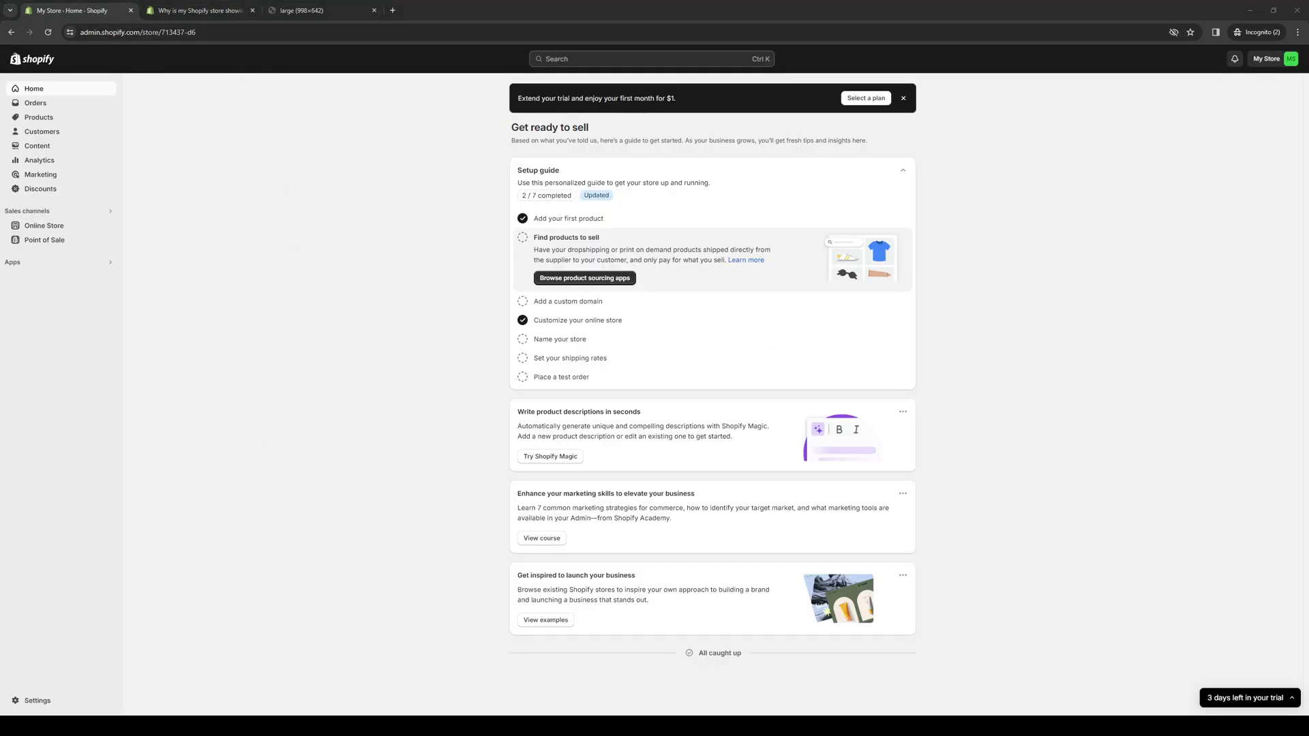
mouse_move(232, 375)
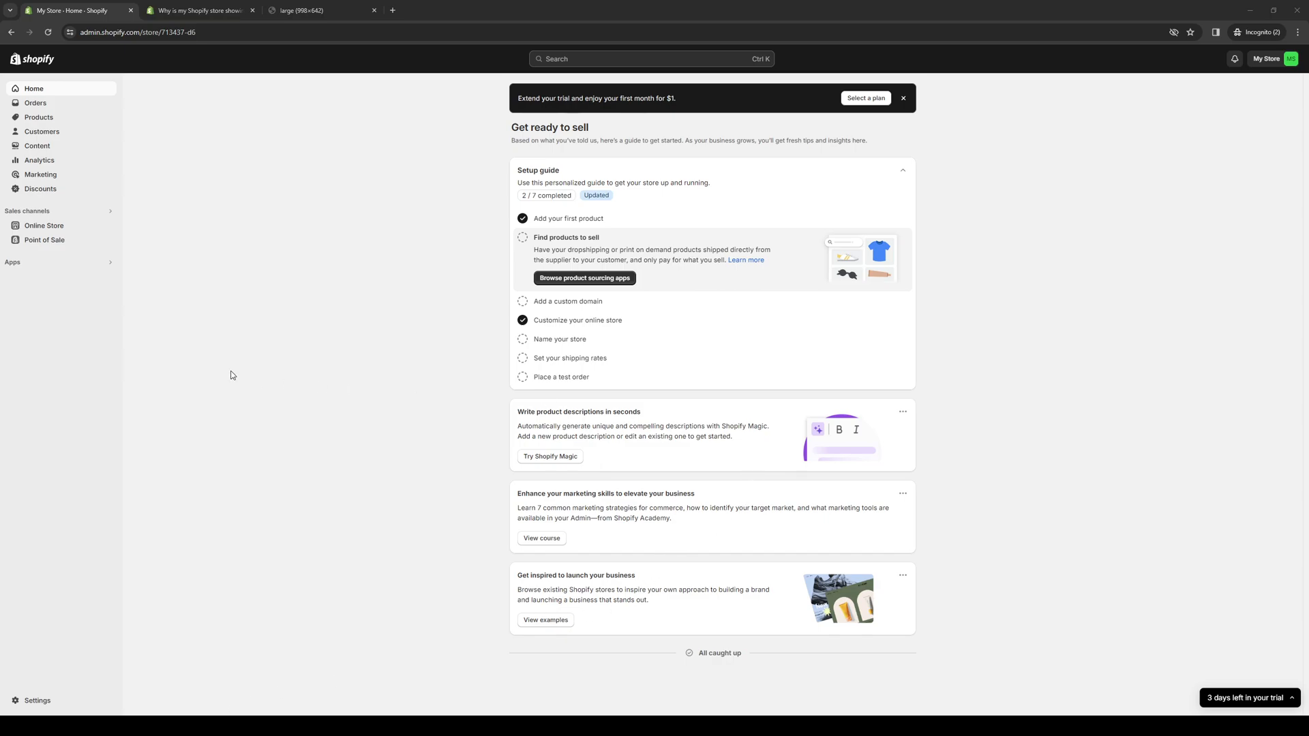
mouse_move(248, 330)
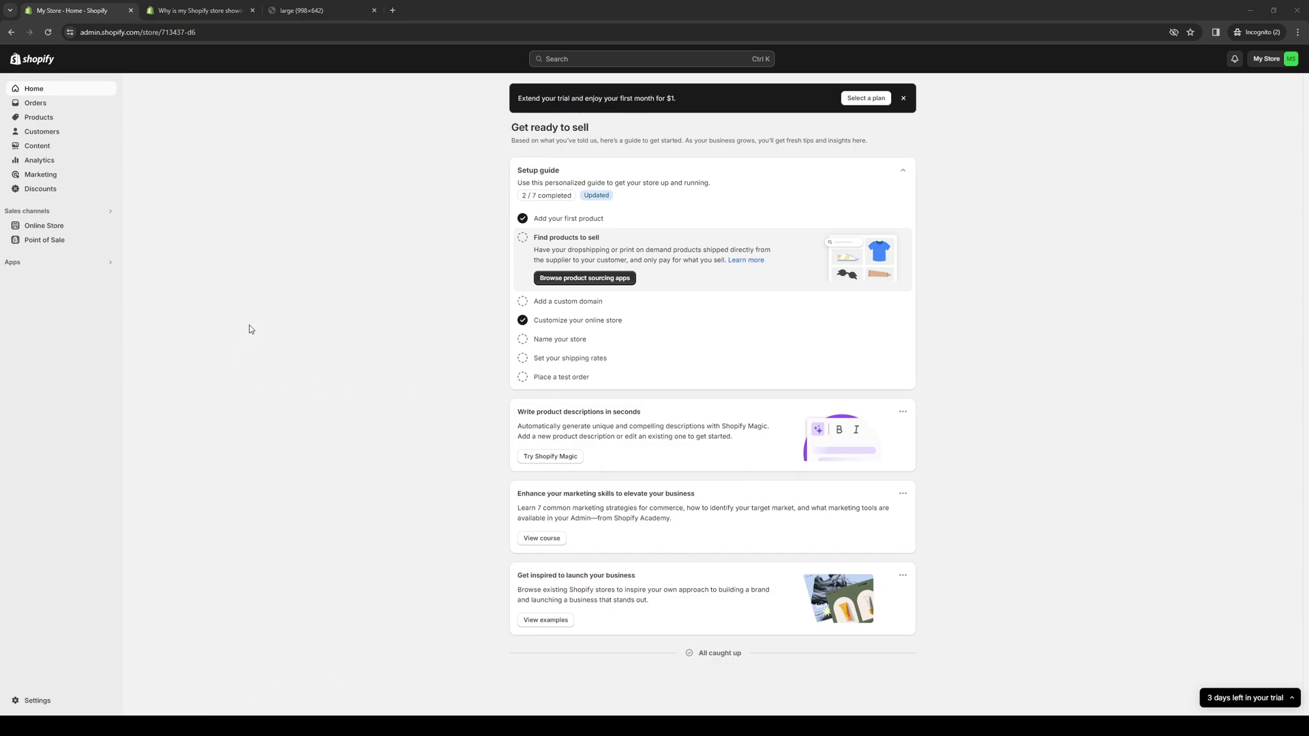
mouse_move(683, 387)
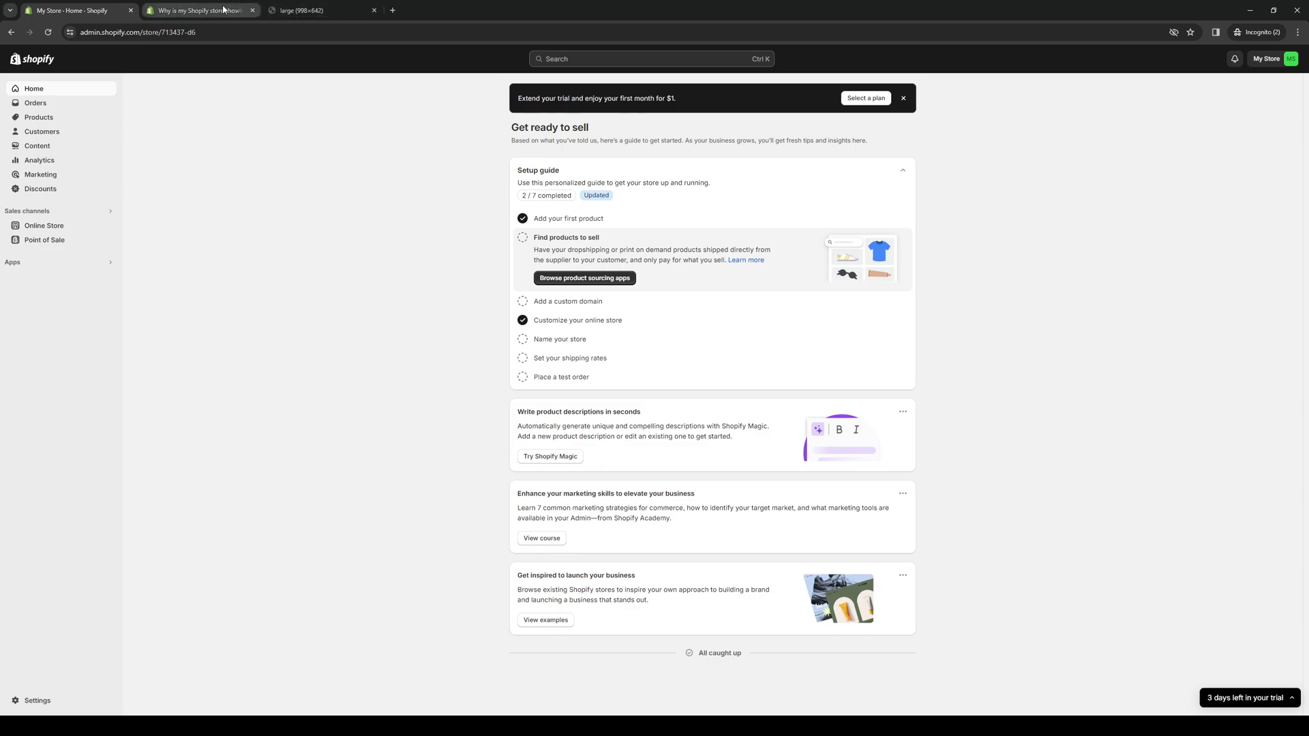
Review the staff reply recommending clearing browser cache and cookies, then return to the error screenshot.
click(198, 9)
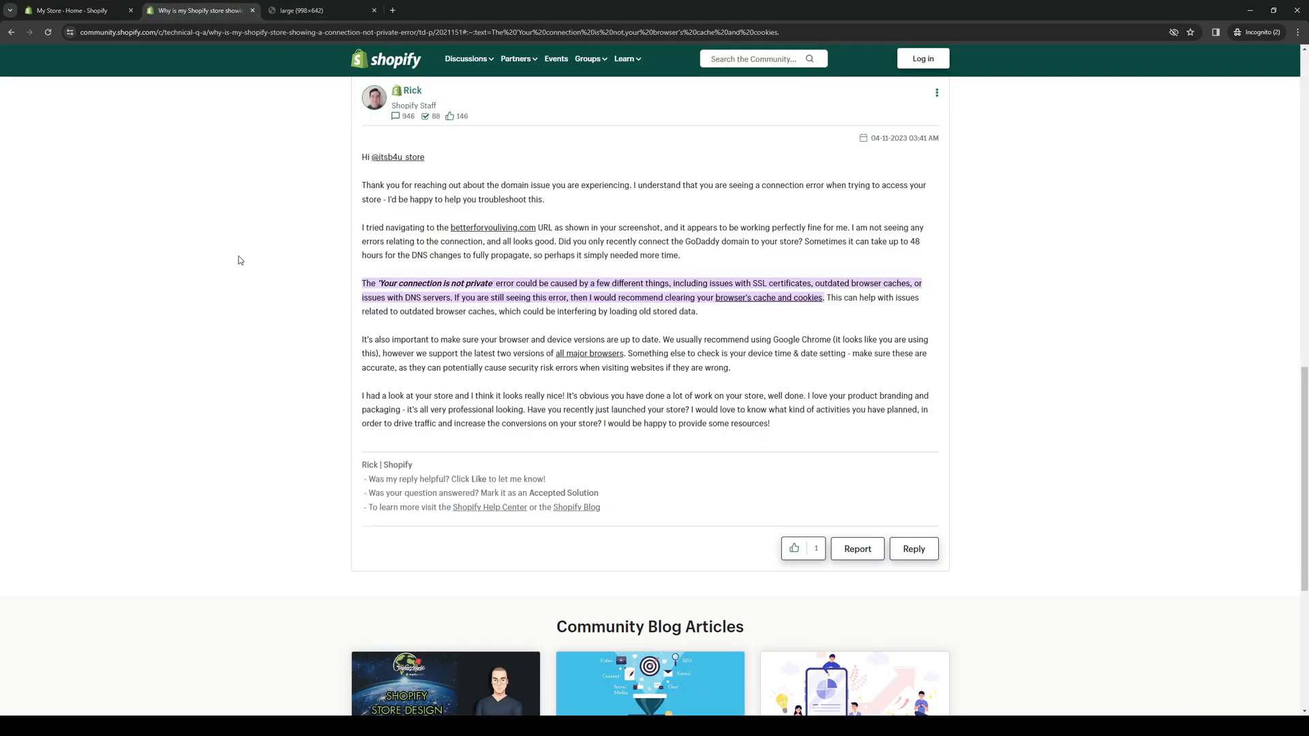
scroll(down, 3)
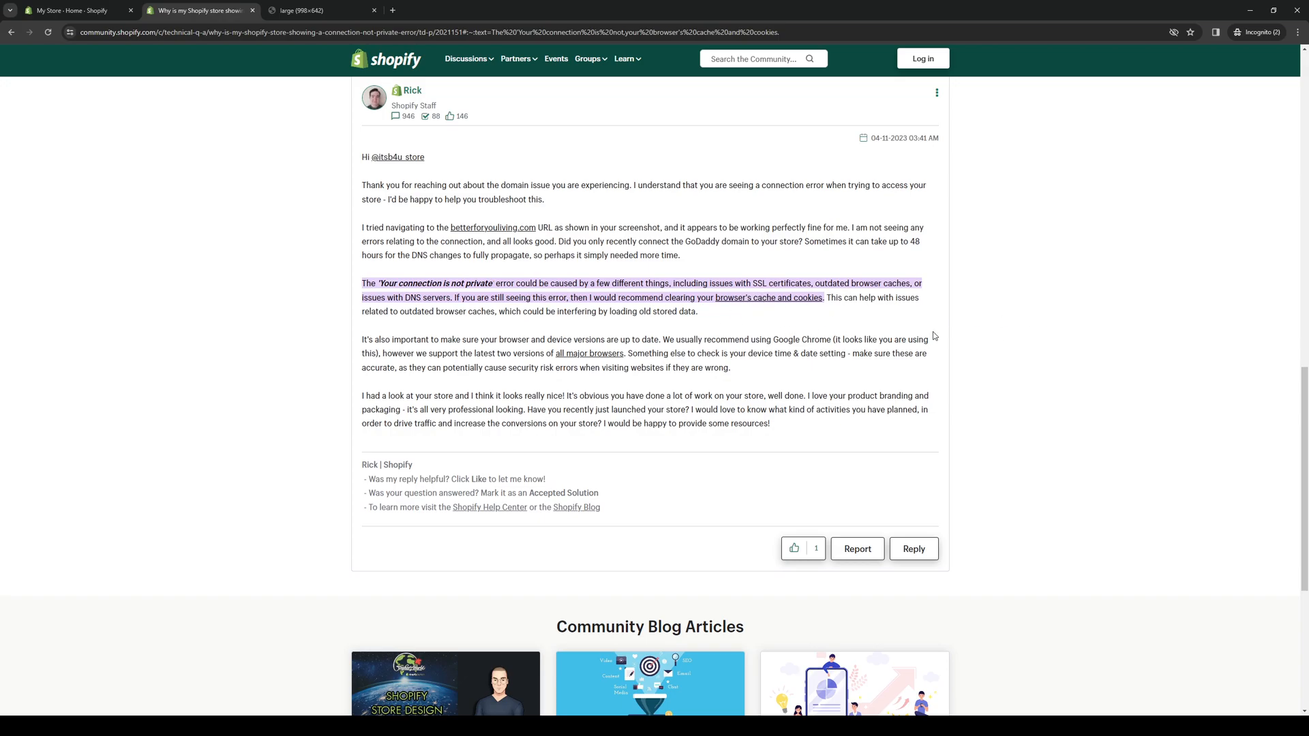
mouse_move(933, 319)
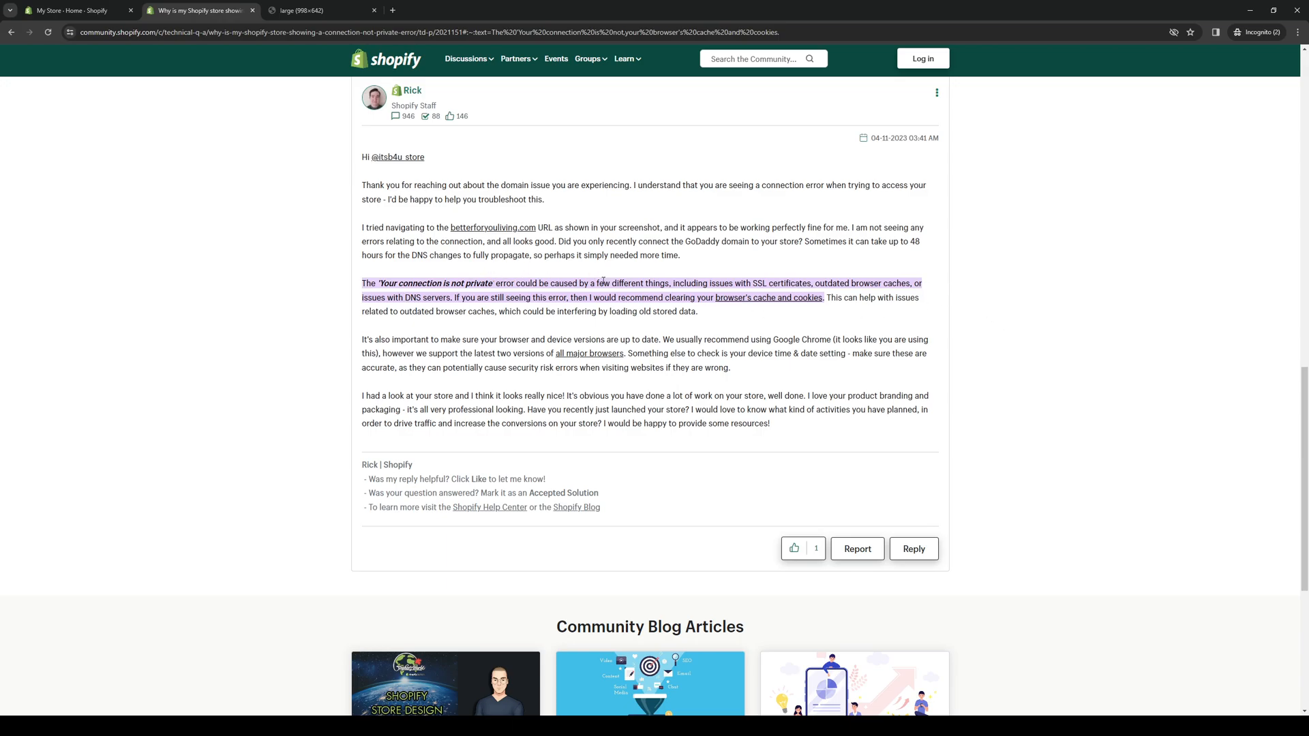
mouse_move(893, 336)
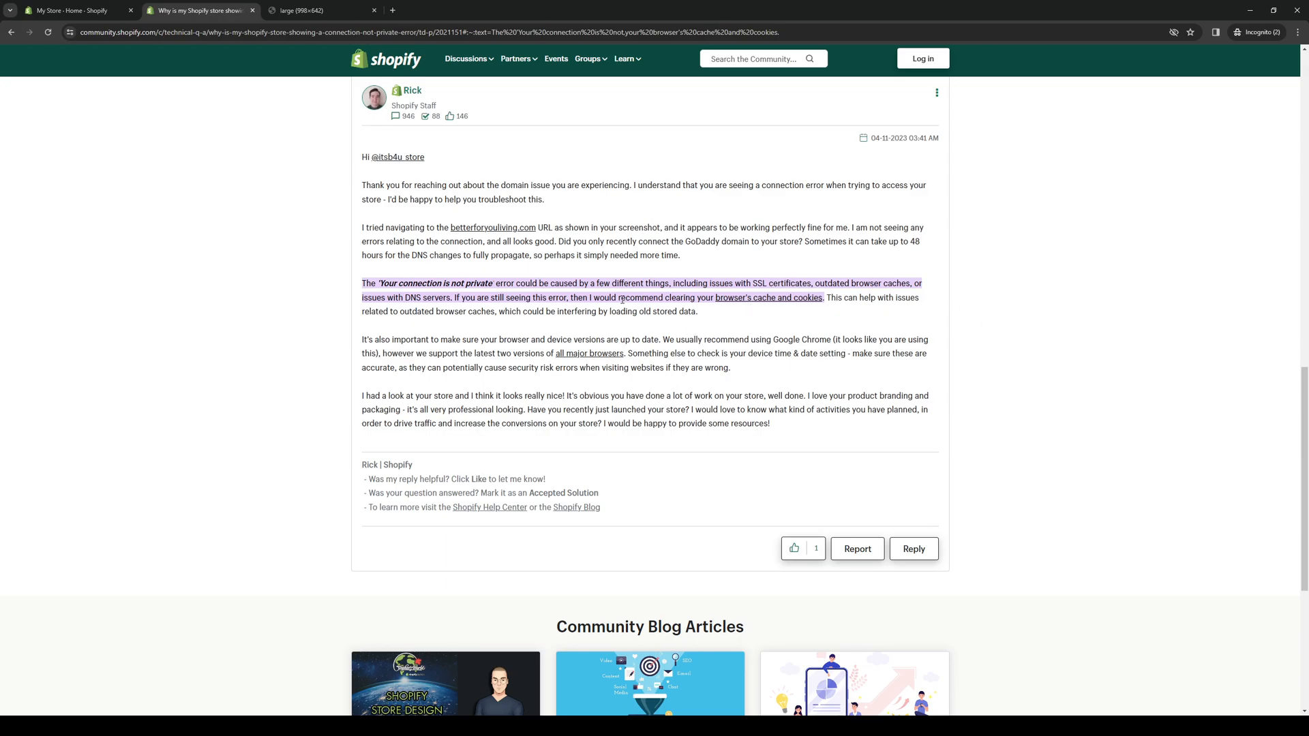
mouse_move(412, 159)
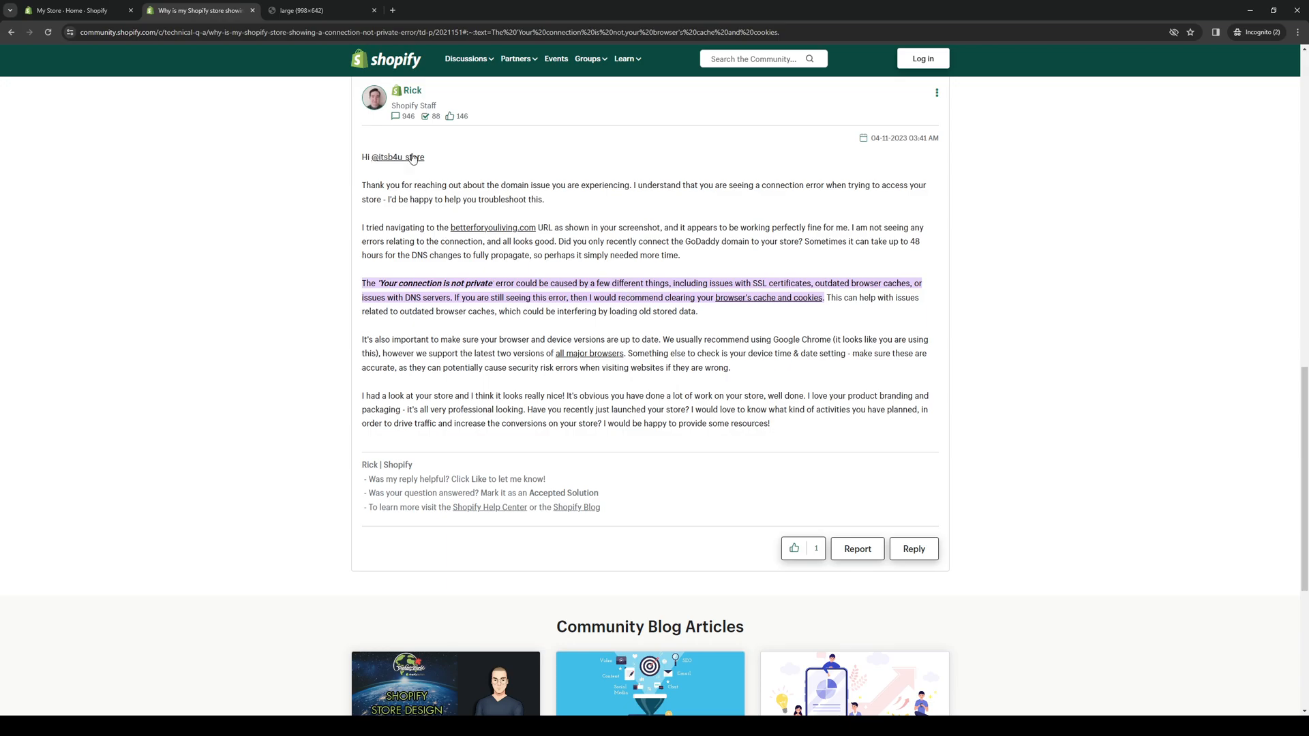
click(313, 10)
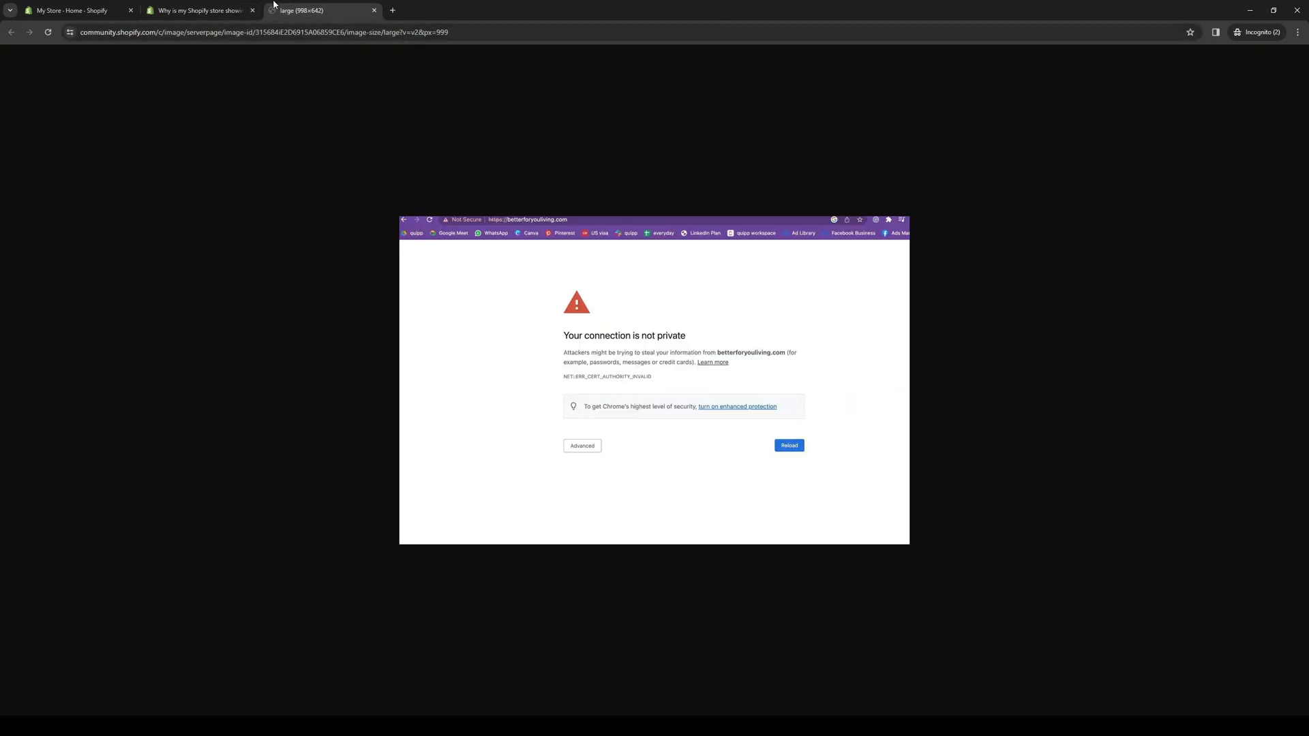
Leave only the My Store – Home – Shopify tab open, closing the community and image tabs.
click(71, 10)
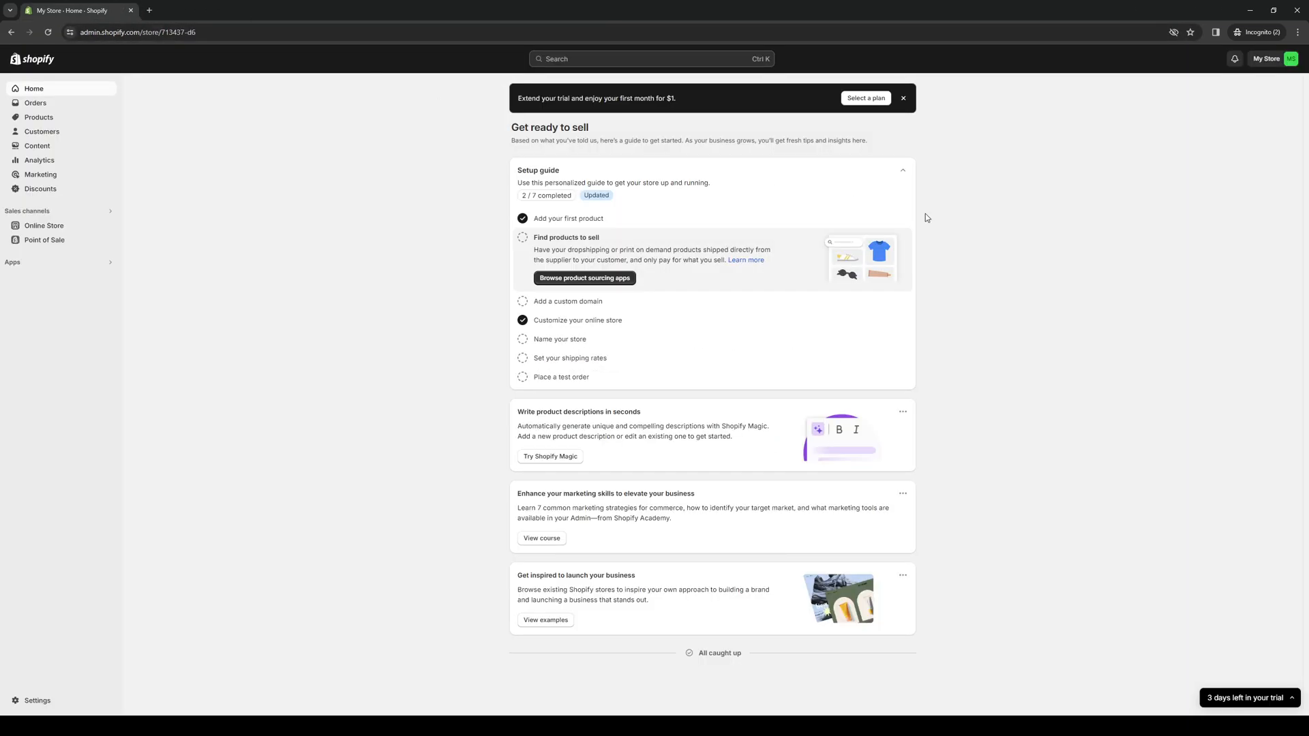
mouse_move(1052, 274)
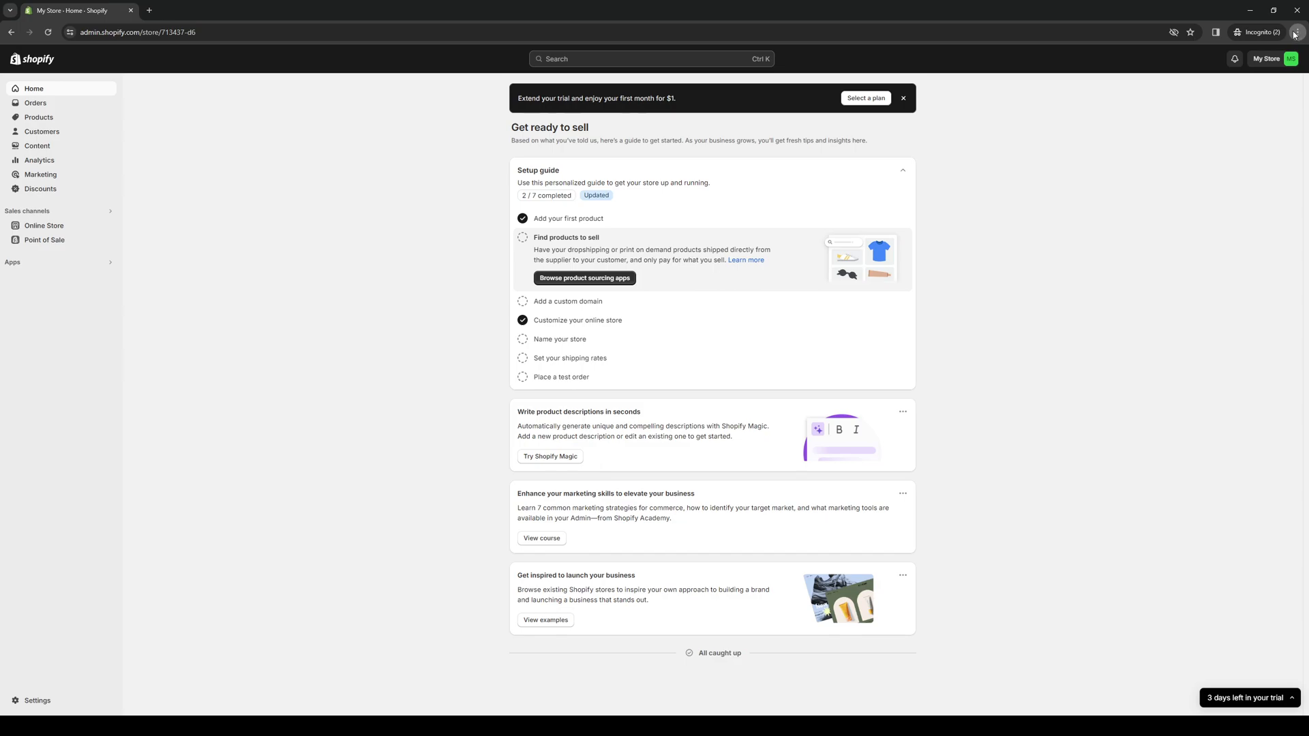
mouse_move(1170, 199)
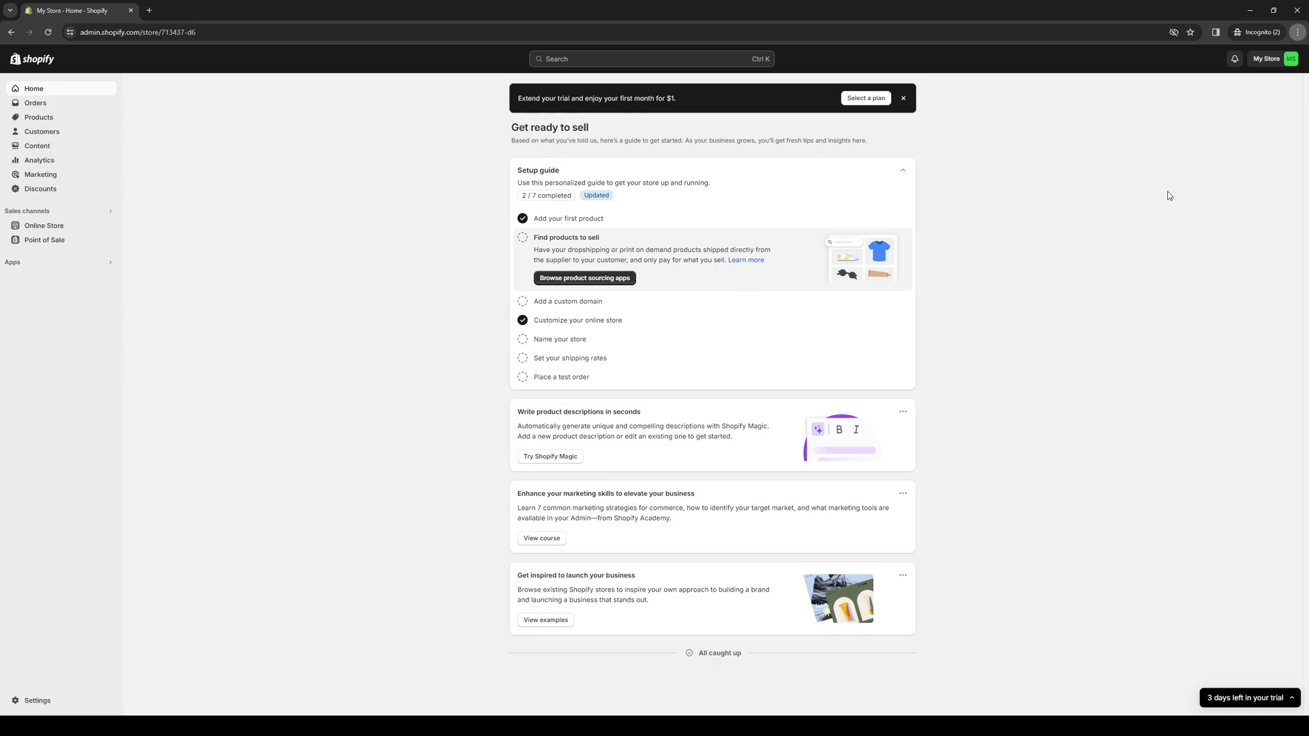
mouse_move(1174, 216)
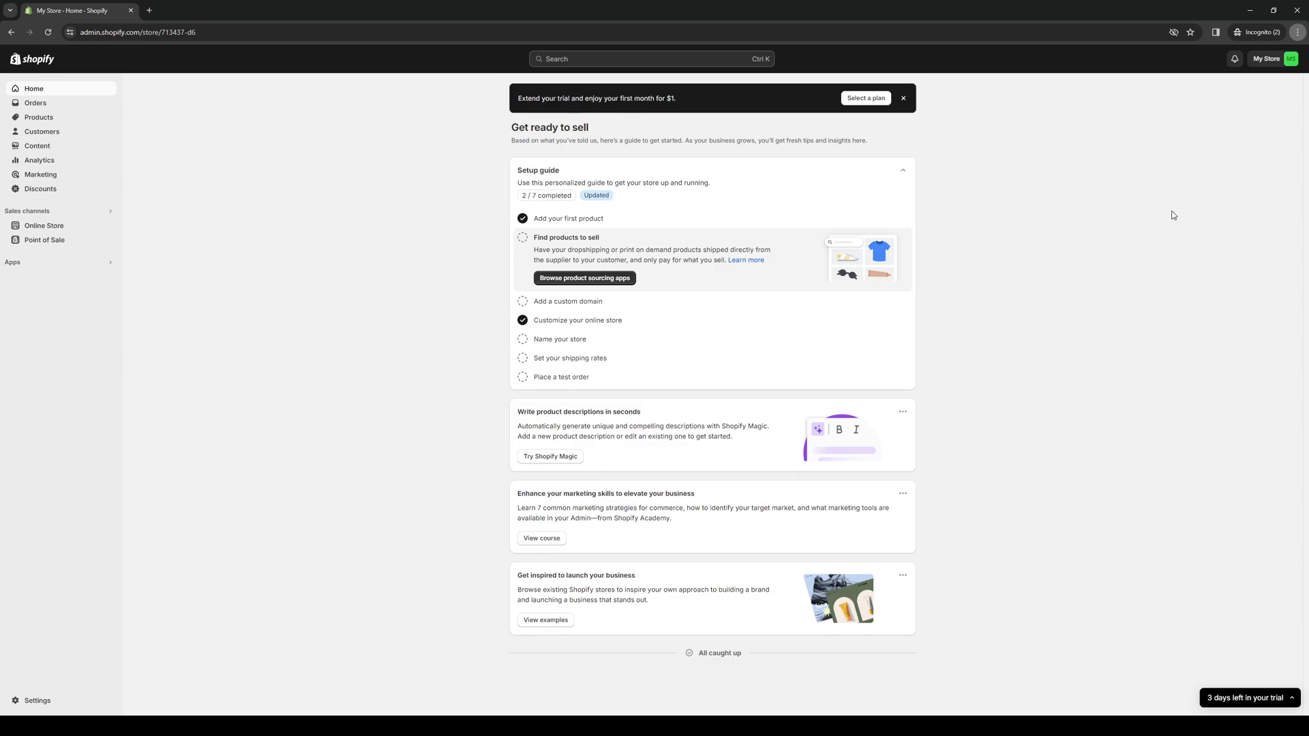
mouse_move(1200, 225)
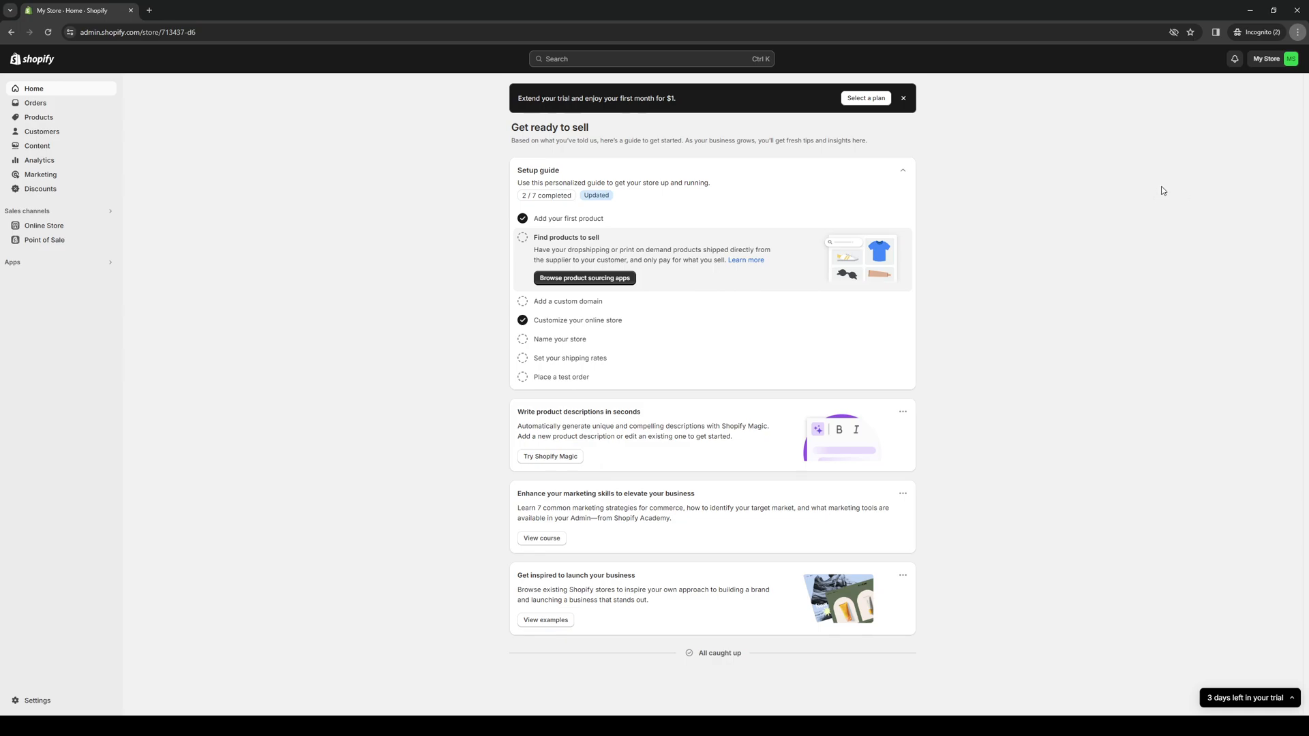
mouse_move(922, 352)
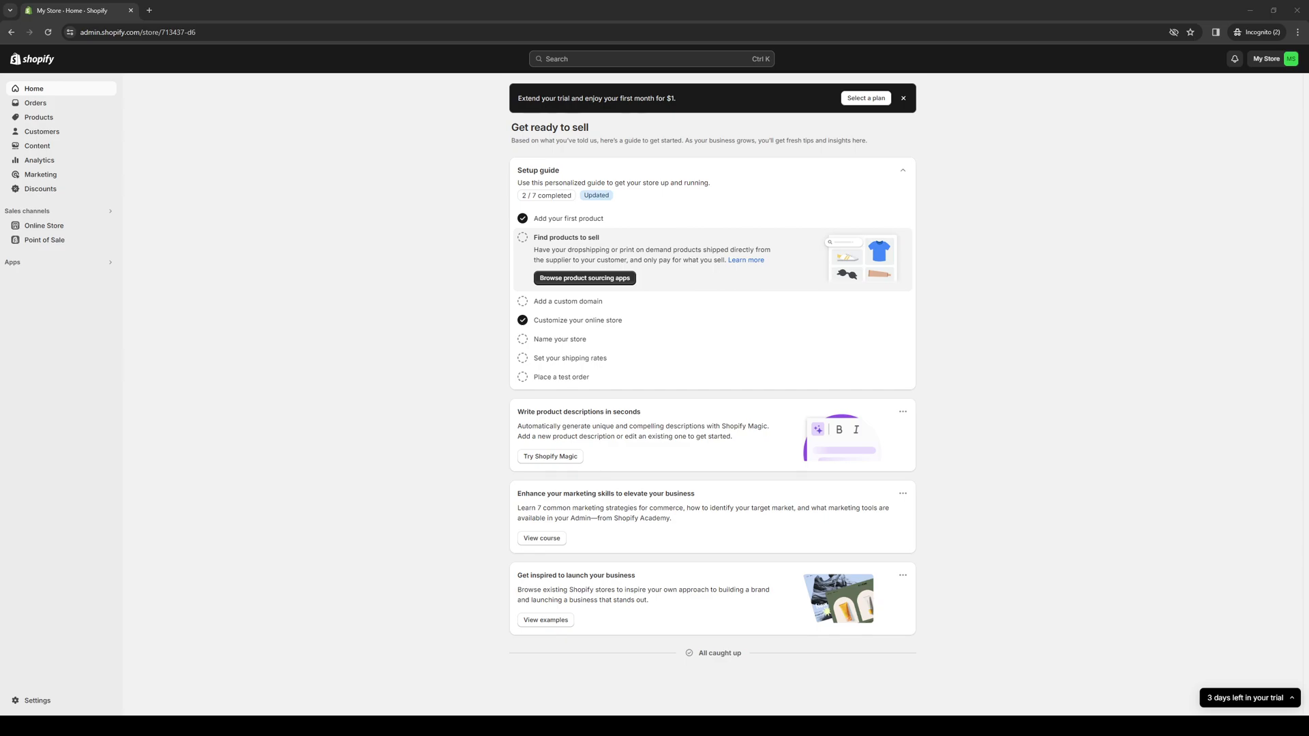
mouse_move(400, 417)
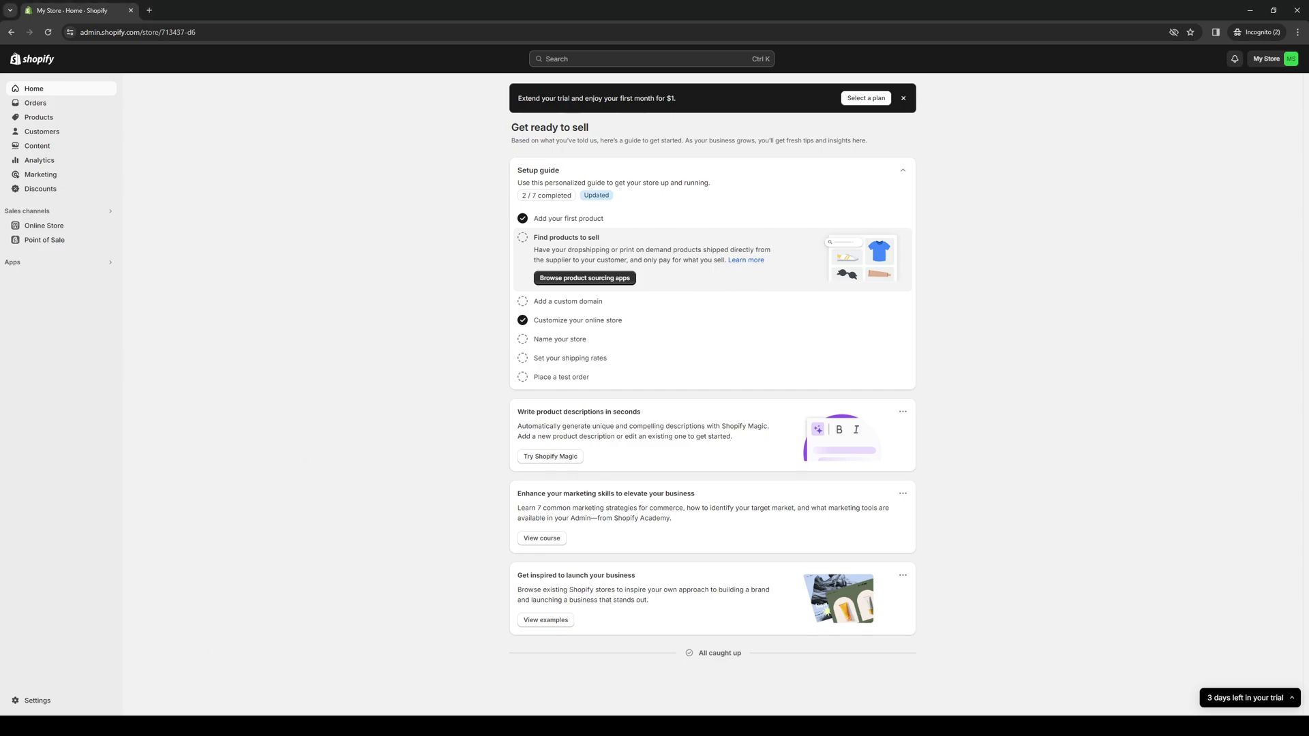
mouse_move(98, 713)
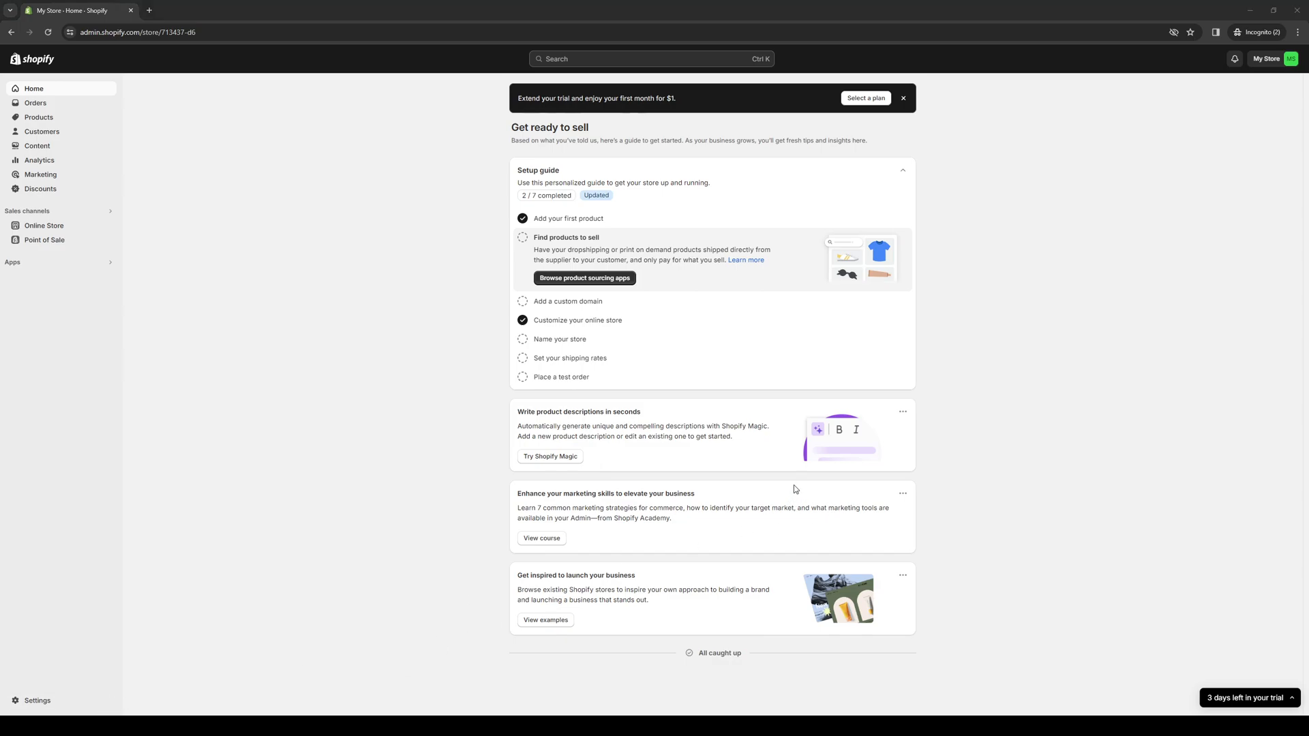
mouse_move(800, 487)
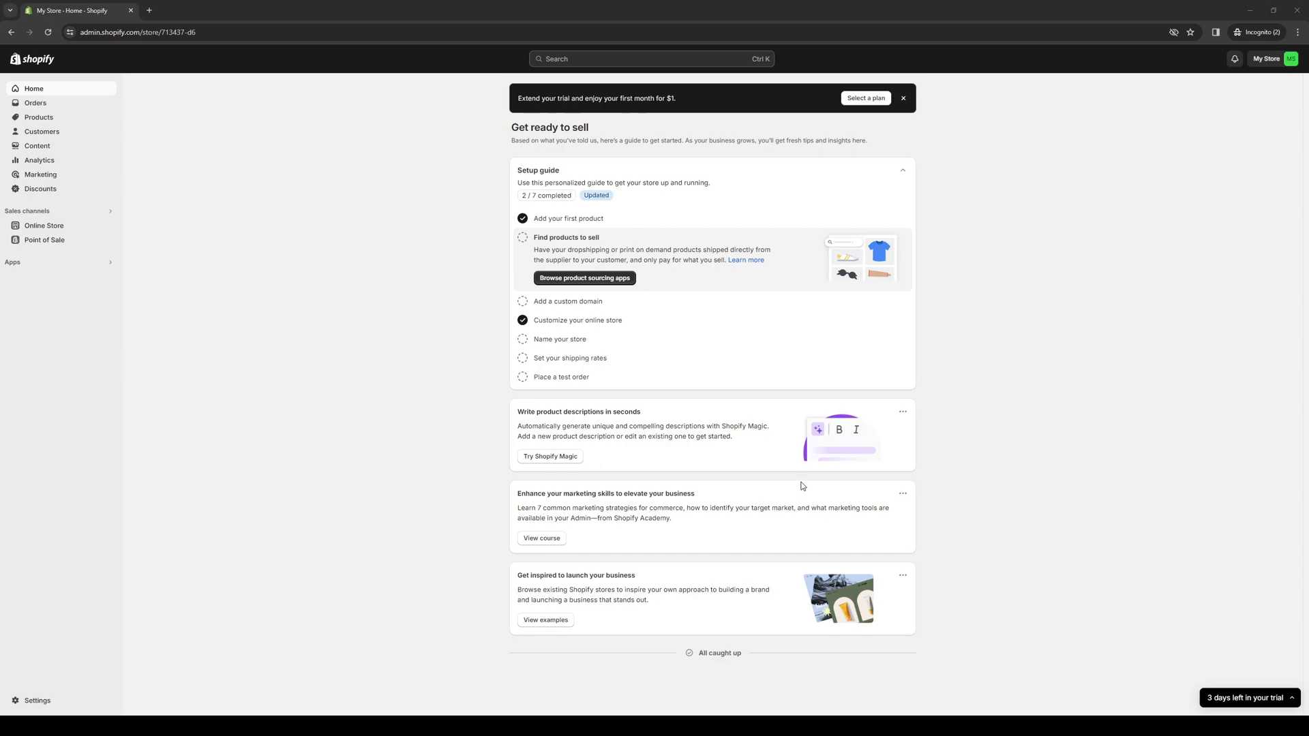